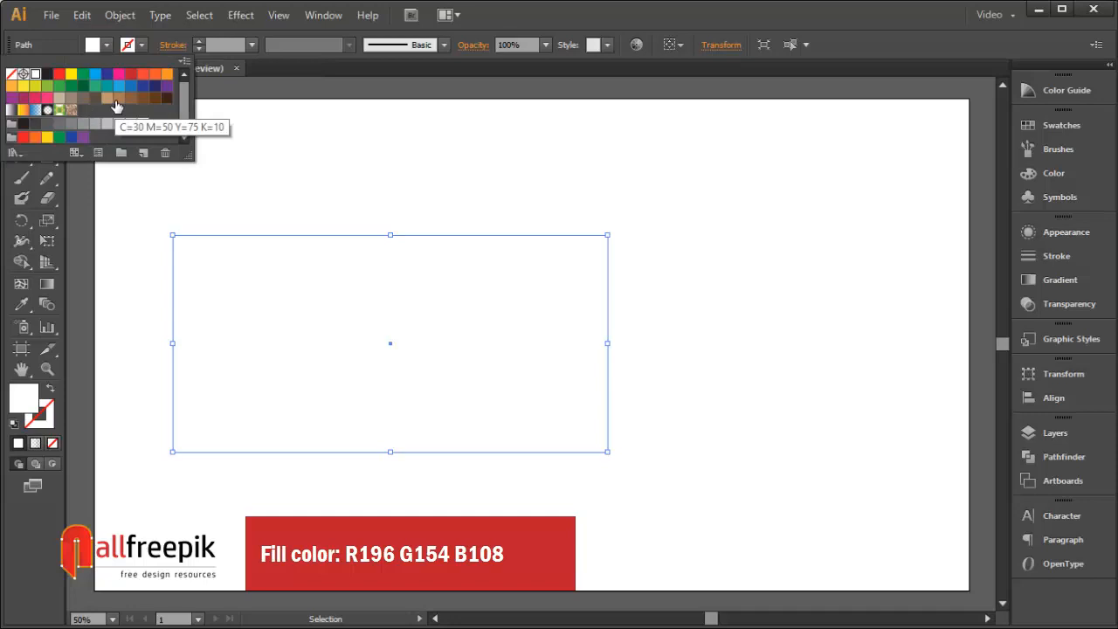
Fill the selected rectangle with a tan swatch (R196 G154 B108) from the Fill dropdown
left_click(241, 14)
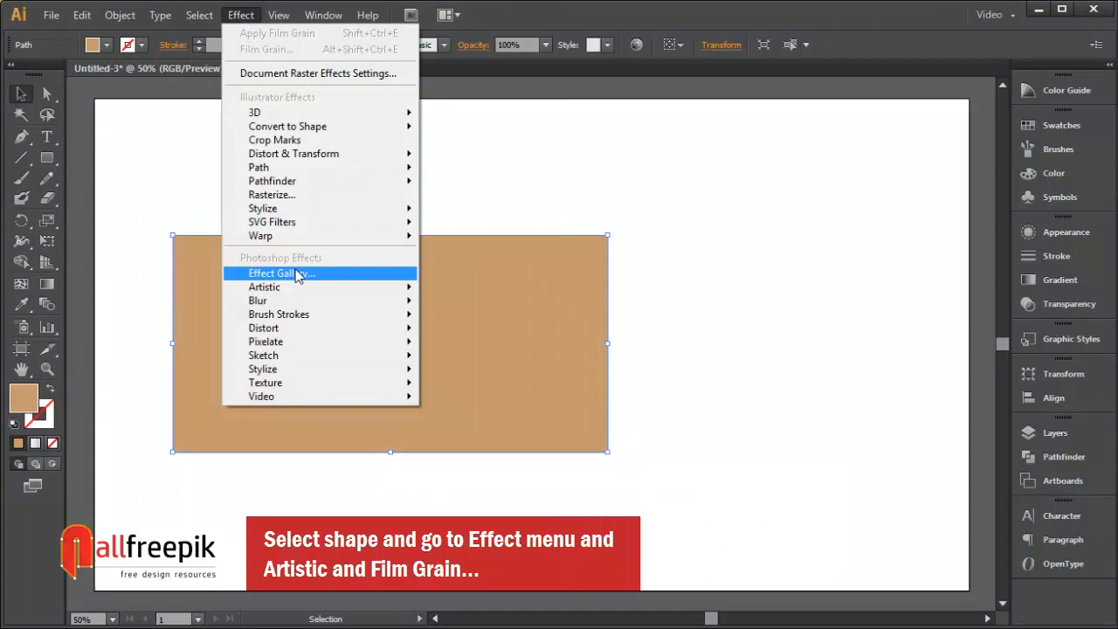
Apply Film Grain from the Effect Gallery with Grain 20, Highlight Area 16, Intensity 5
left_click(271, 272)
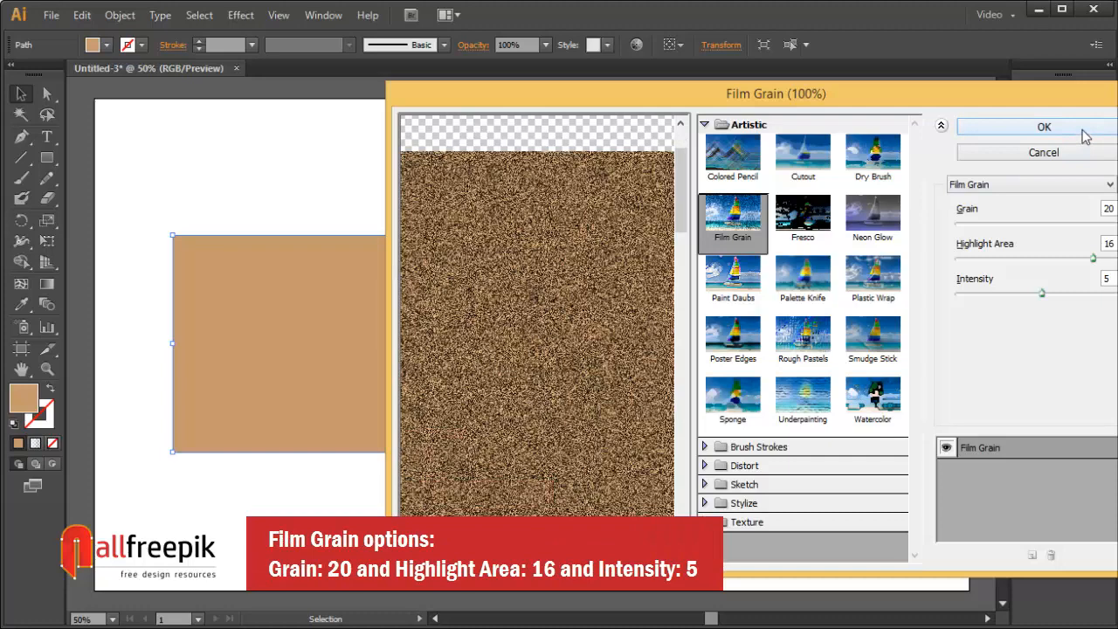
left_click(1045, 126)
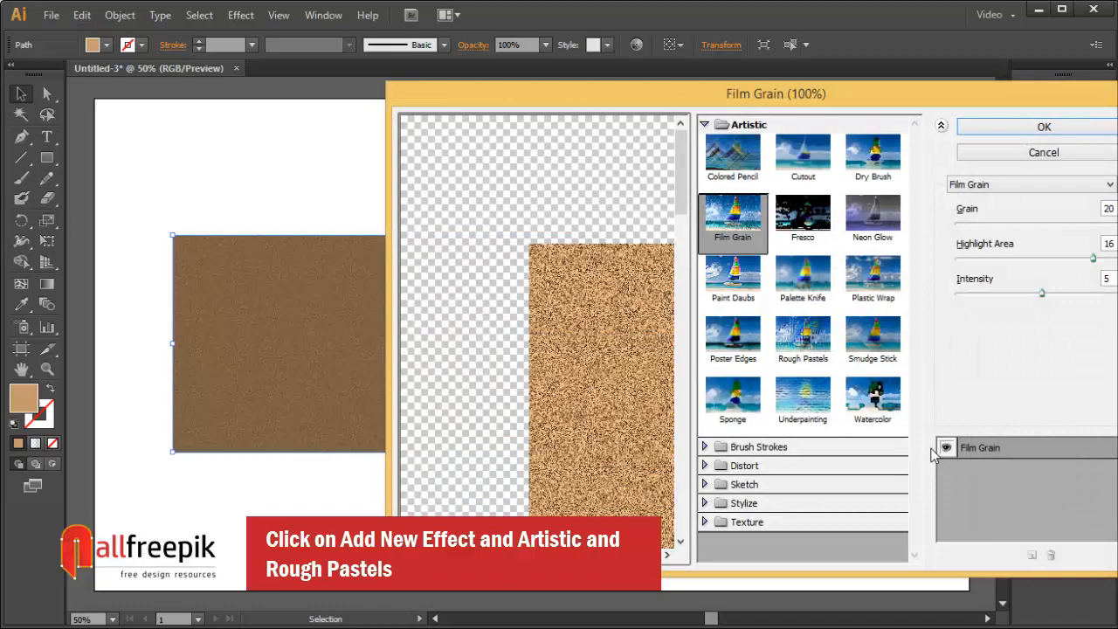
Add Rough Pastels: Stroke Length 36, Detail 20, Sandstone, Scaling 200, Relief 50, Bottom Right, inverted
left_click(802, 340)
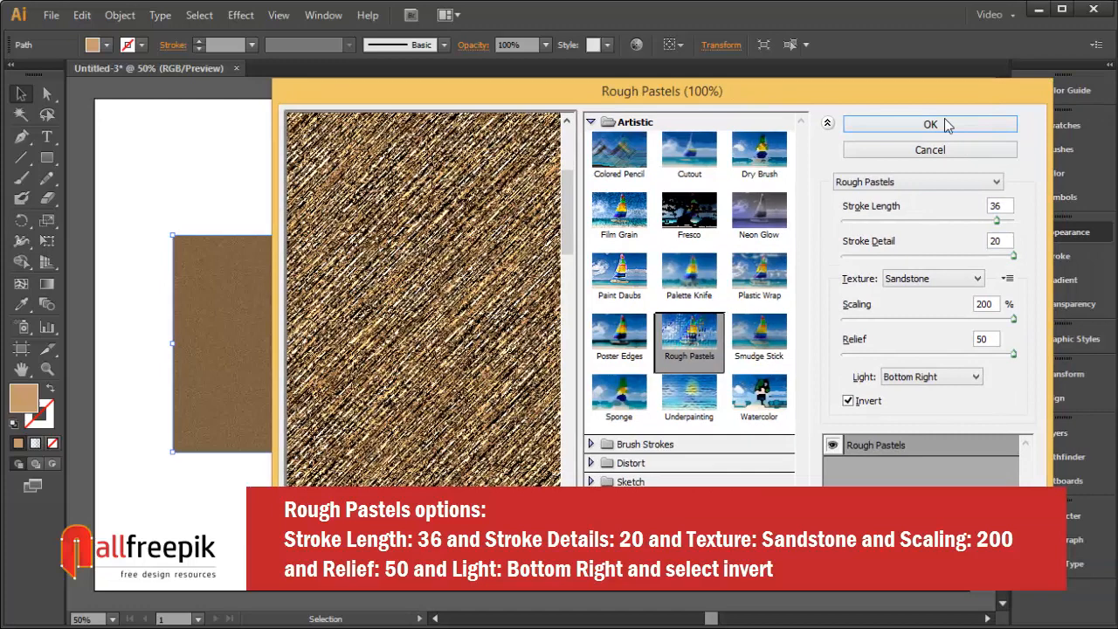
left_click(930, 124)
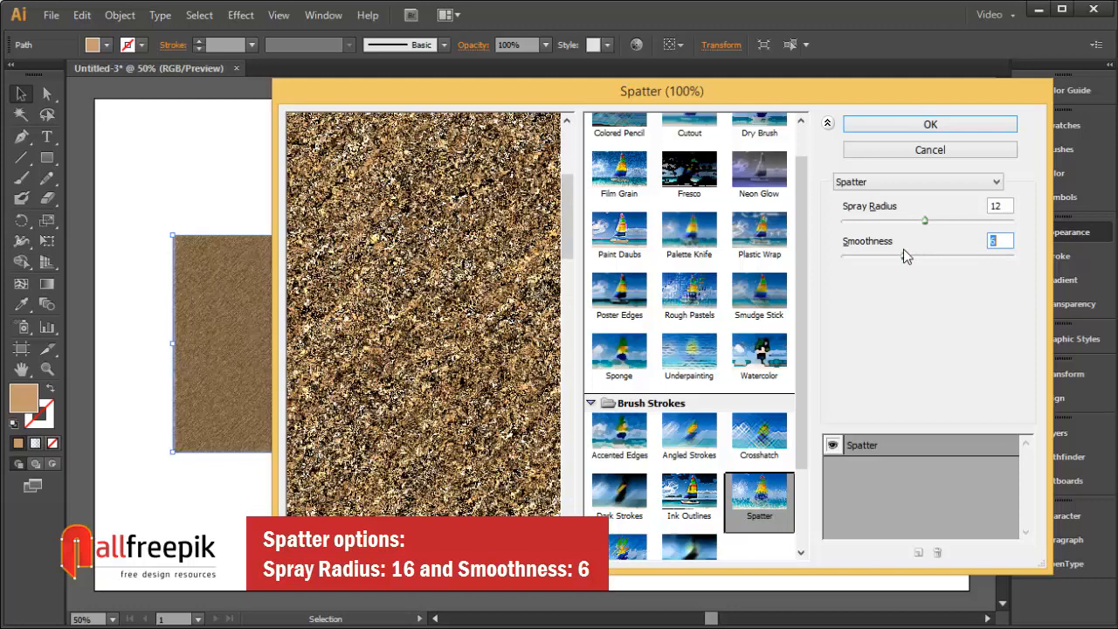
Apply a Spatter effect with Spray Radius 16 and Smoothness 6
left_click_drag(926, 220, 952, 220)
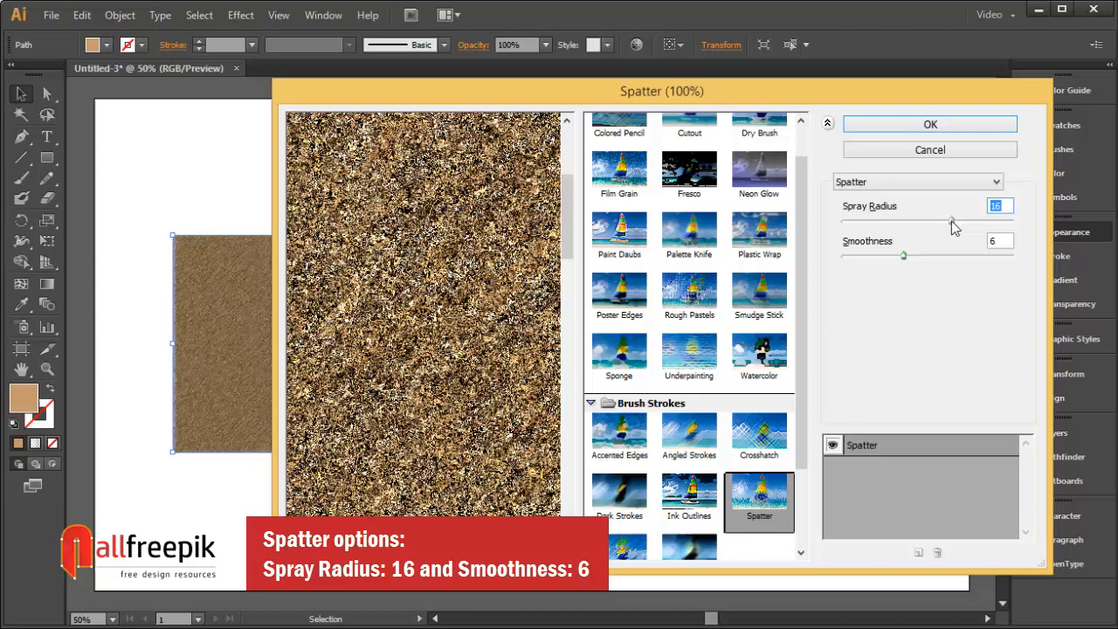
left_click(930, 122)
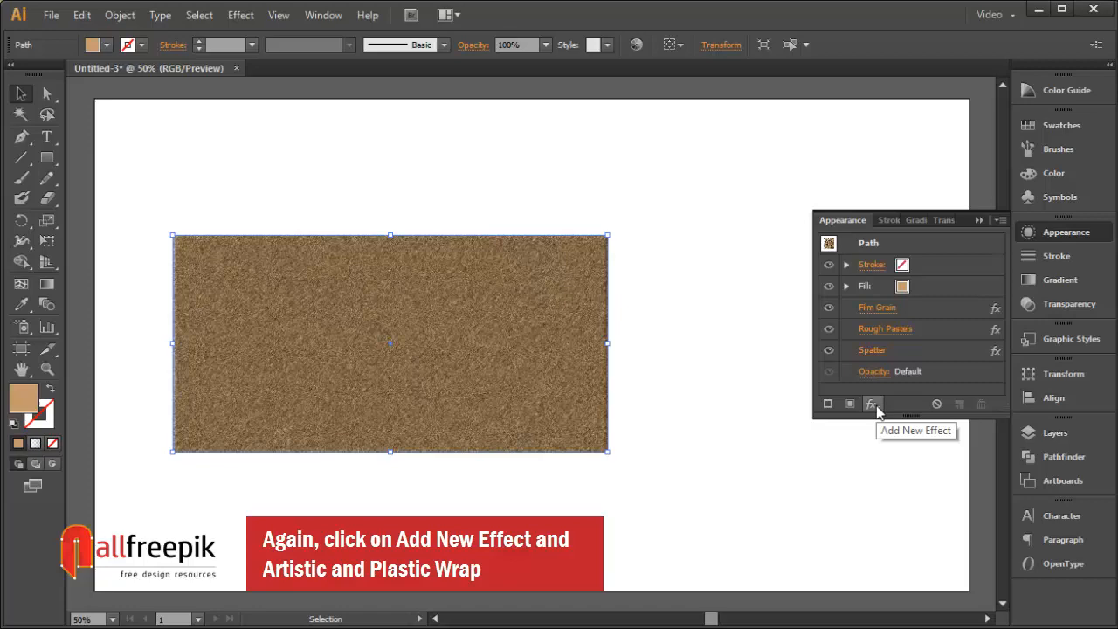
Add a Plastic Wrap effect with Highlight Strength 5, Detail 13 and Smoothness 15
left_click(872, 404)
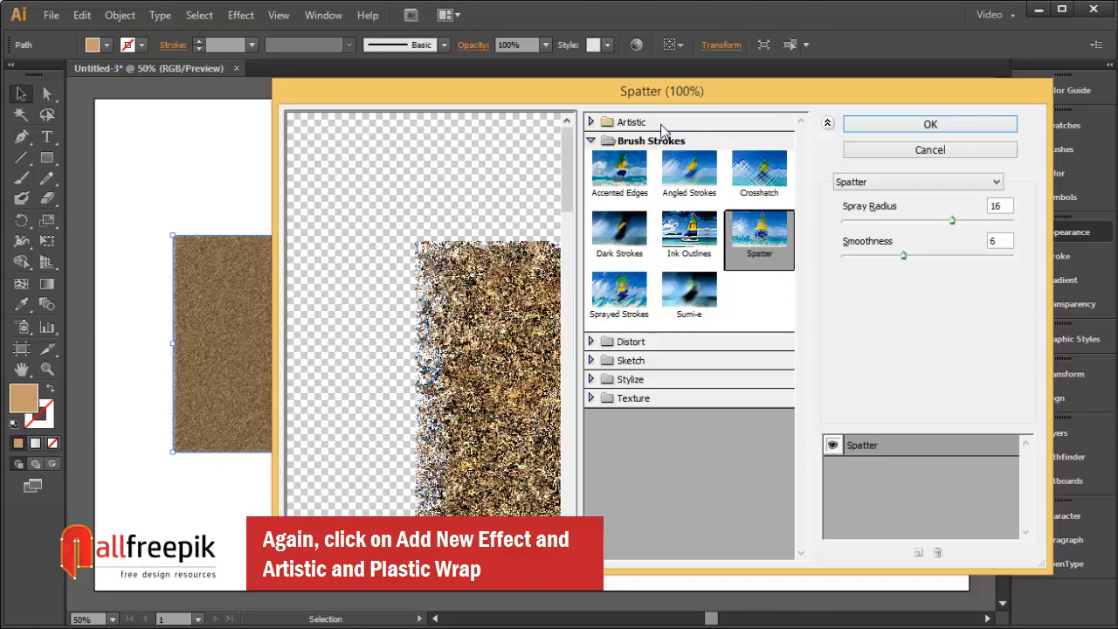
left_click(758, 276)
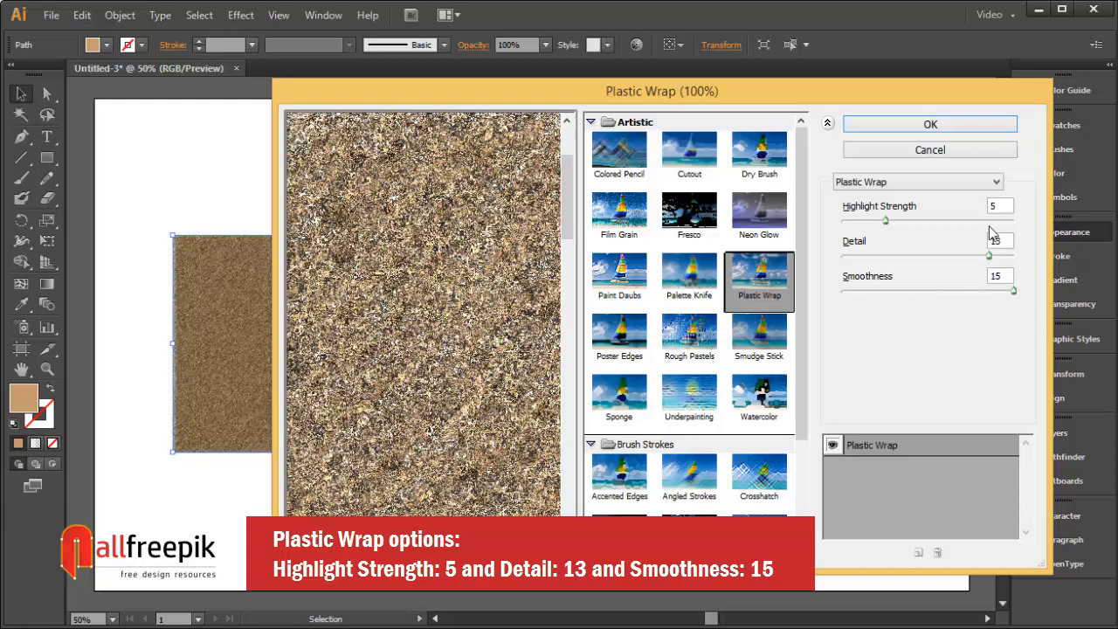
left_click(930, 122)
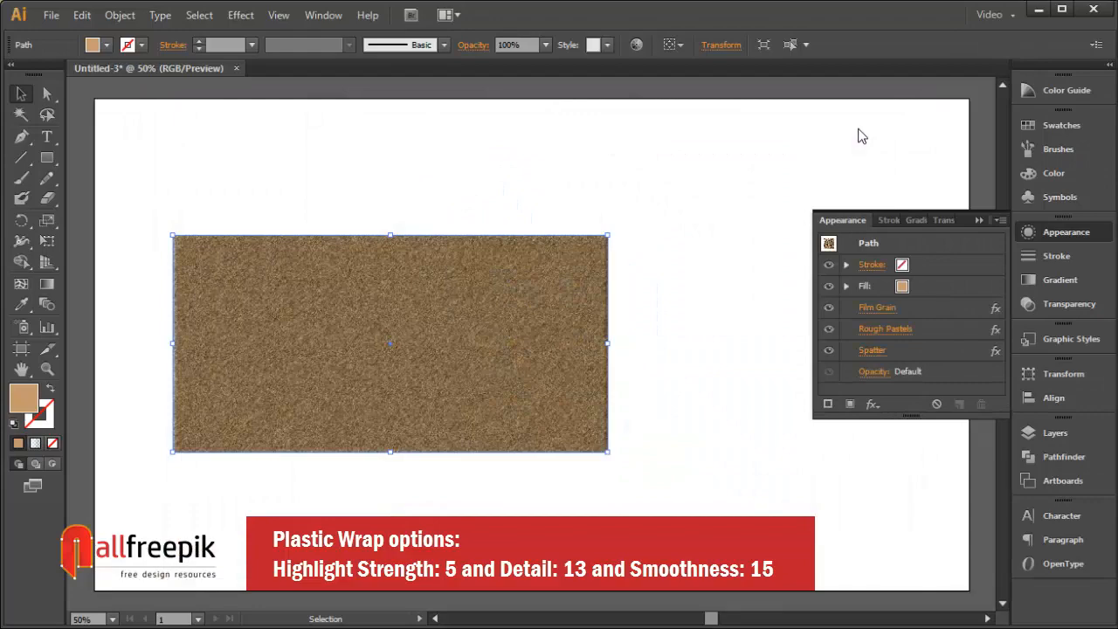